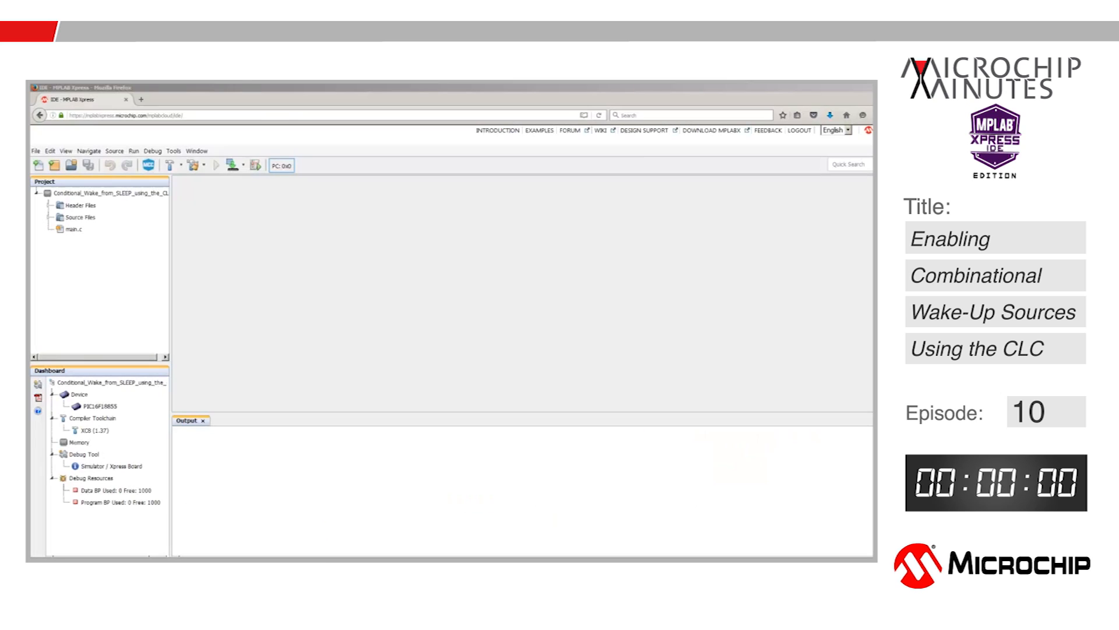
{"action": "mouse_move", "coordinate": [69, 345]}
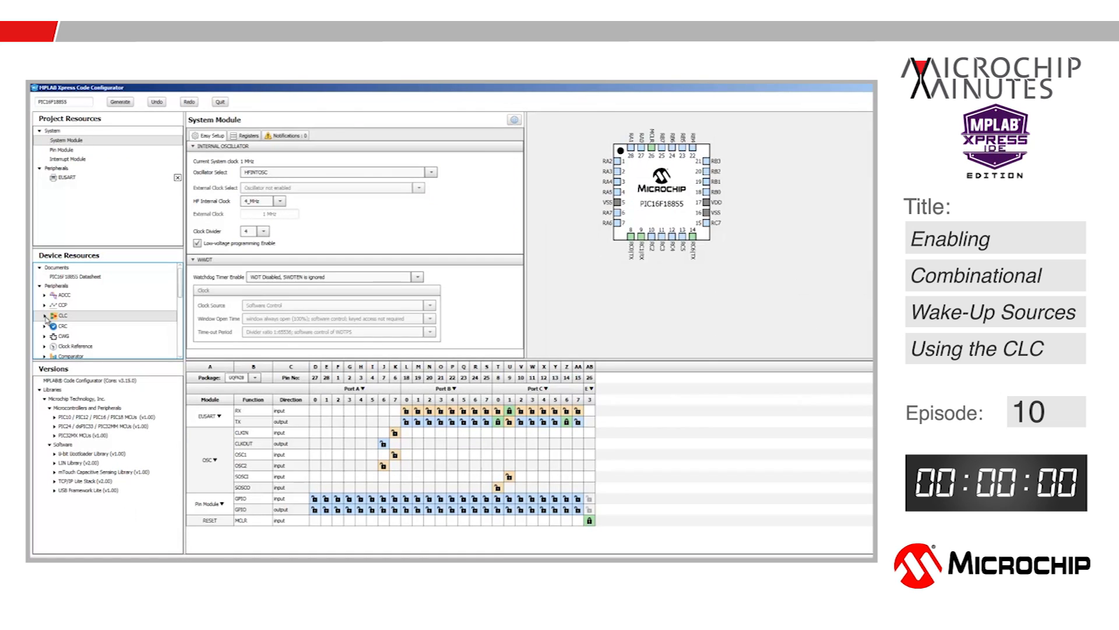
- Add CLC1 from Device Resources and assign its CLCIN1 input to pin RA5
{"action": "left_click", "coordinate": [45, 316]}
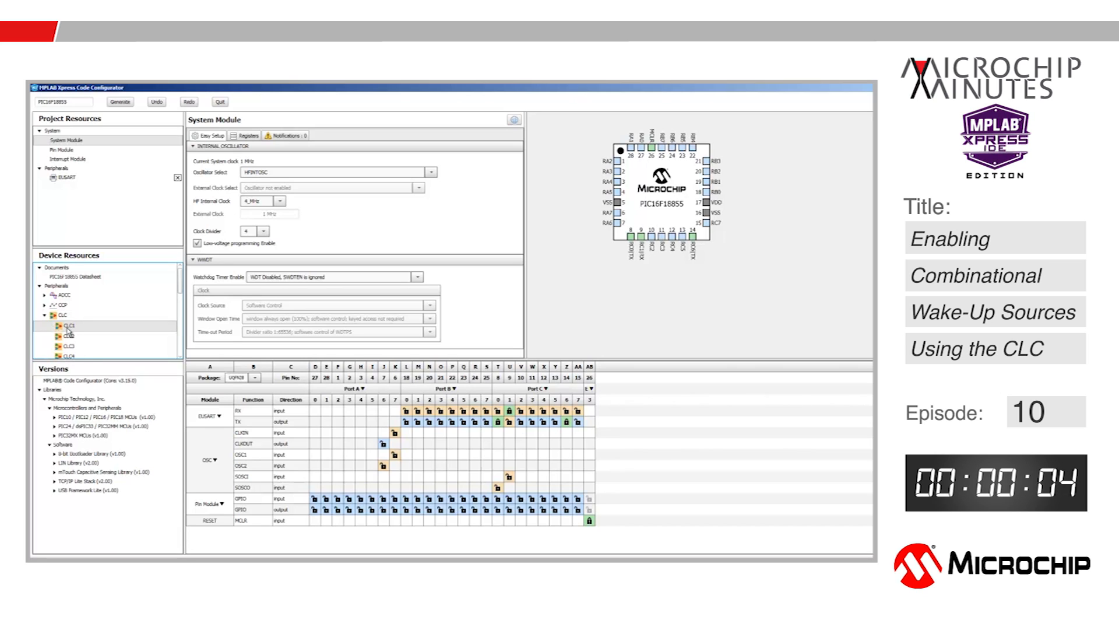
{"action": "left_click", "coordinate": [67, 325]}
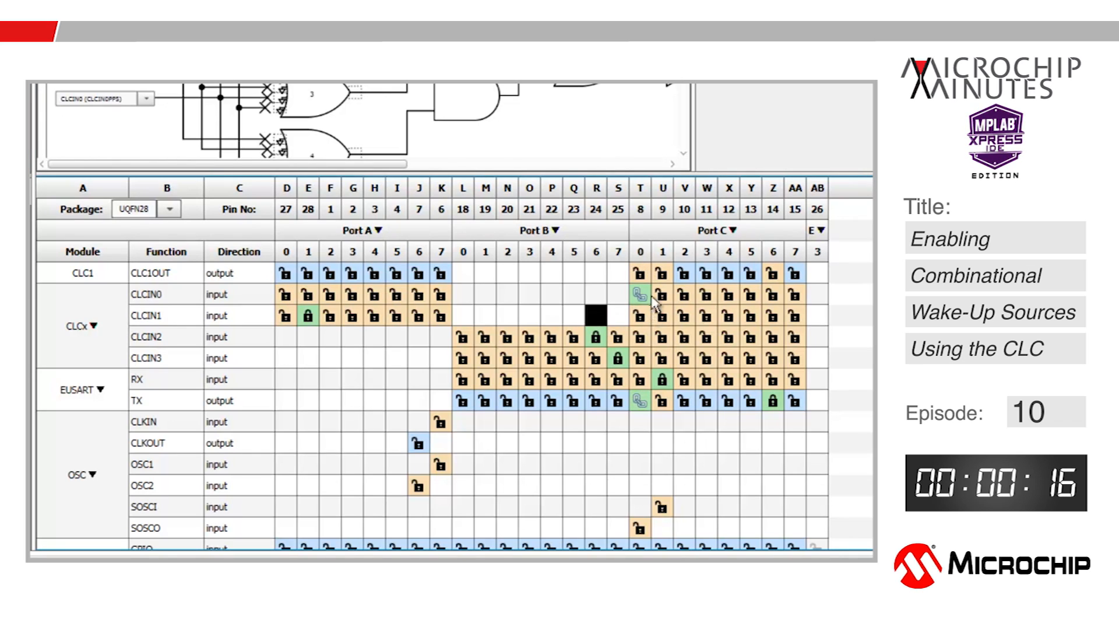
{"action": "mouse_move", "coordinate": [653, 392]}
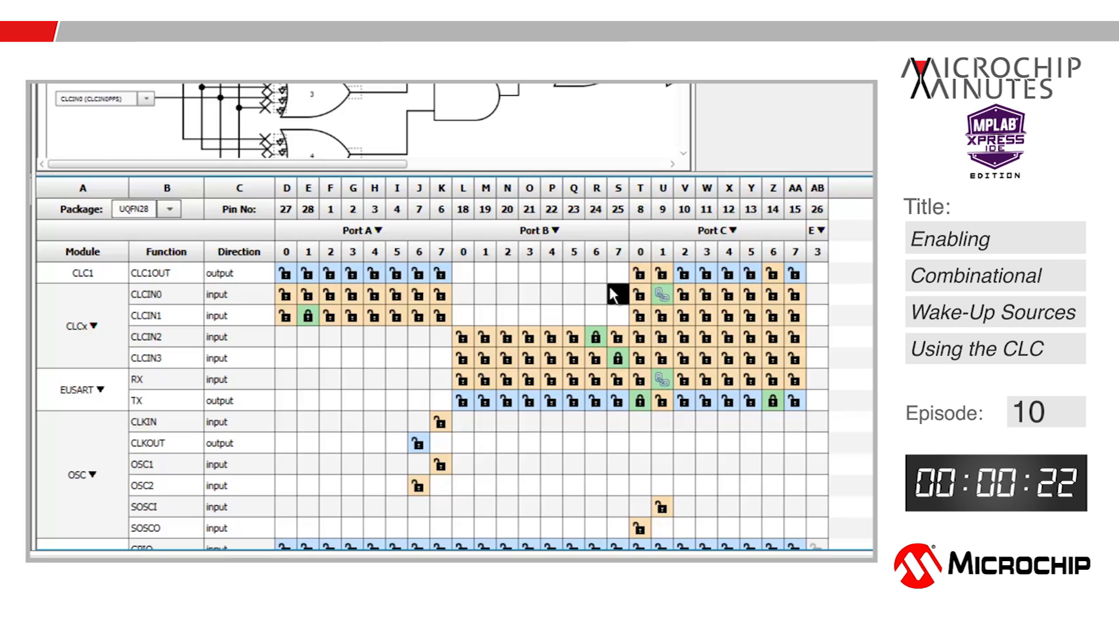
{"action": "mouse_move", "coordinate": [296, 297]}
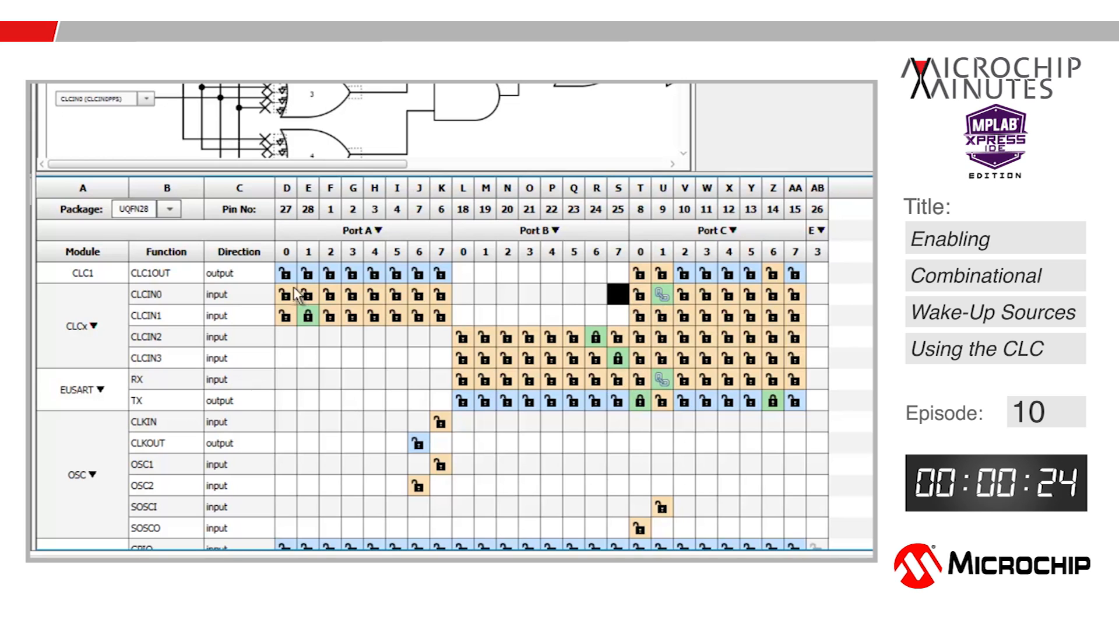
{"action": "mouse_move", "coordinate": [401, 327]}
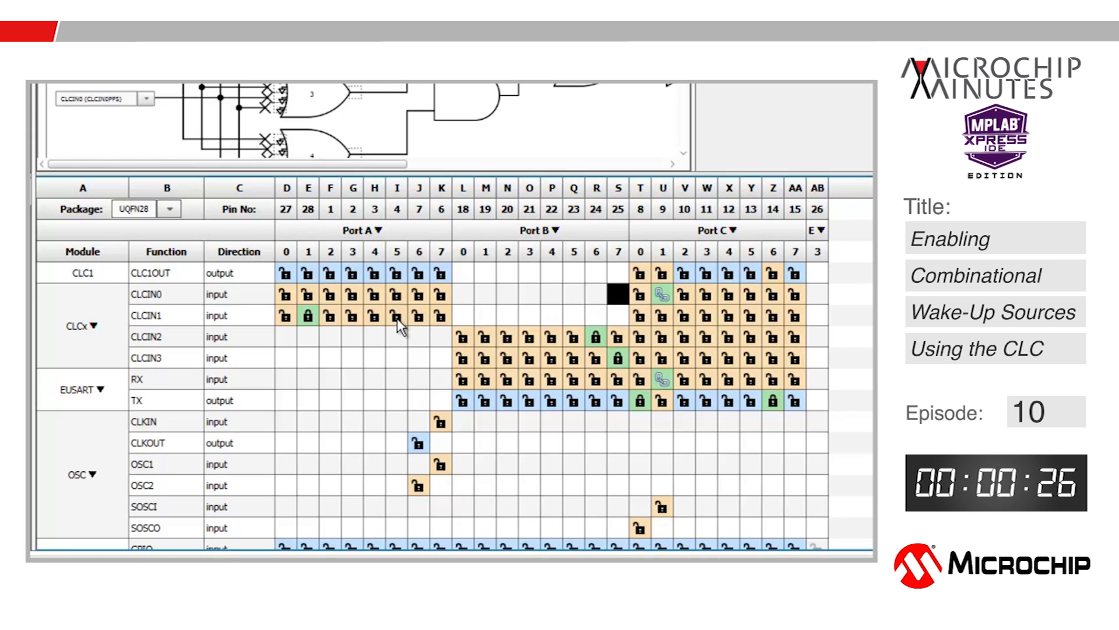
{"action": "left_click", "coordinate": [397, 358]}
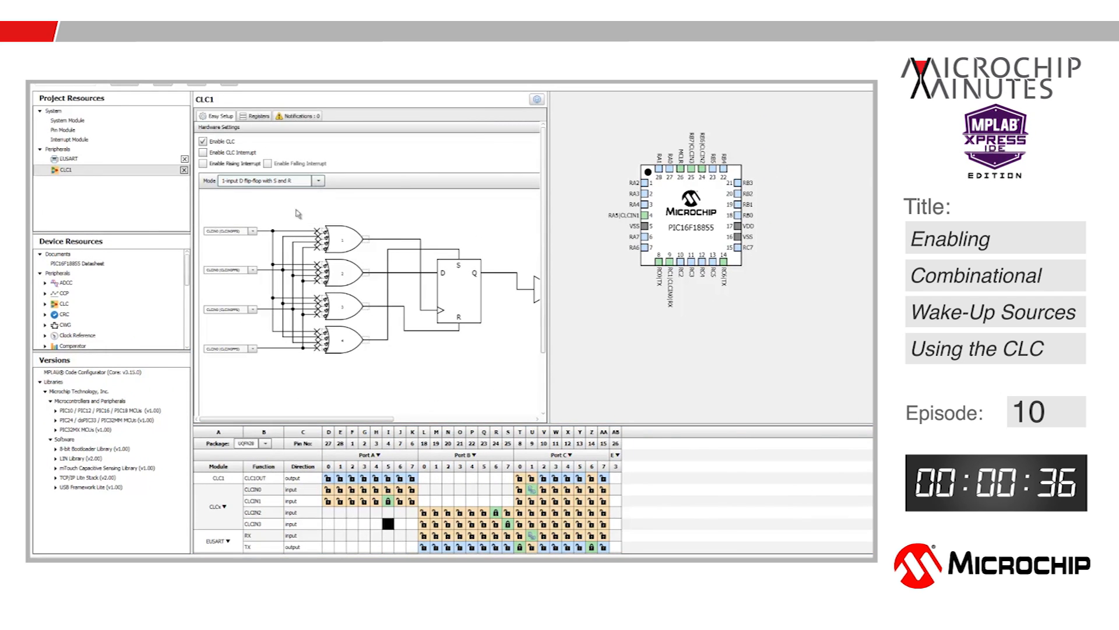
- Switch CLC1's logic mode to AND-OR in Easy Setup
{"action": "left_click", "coordinate": [317, 180]}
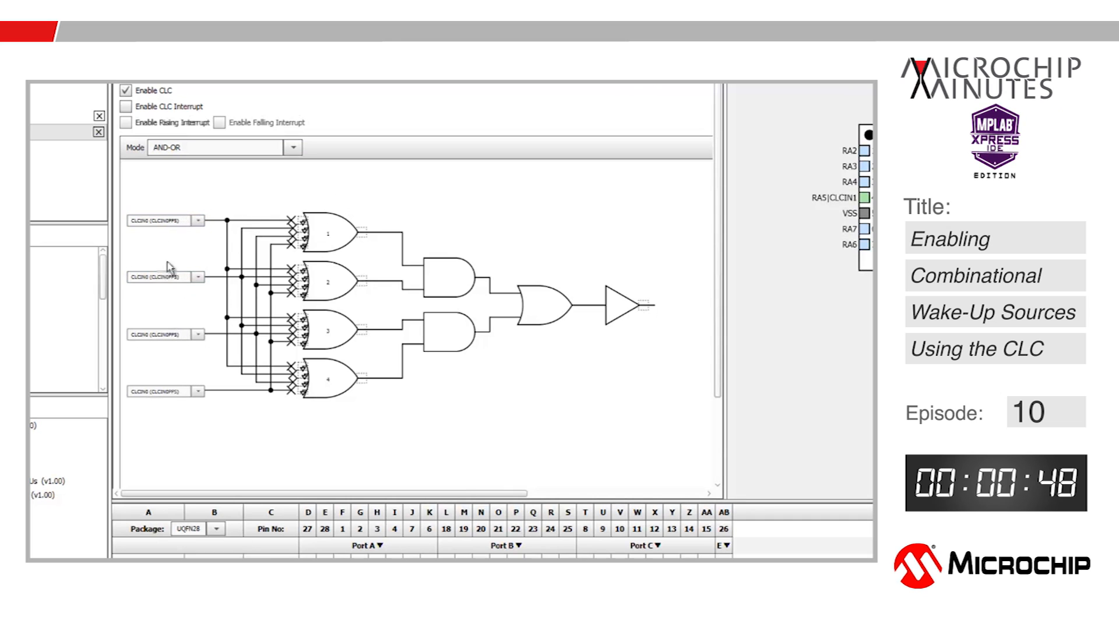
{"action": "mouse_move", "coordinate": [206, 298]}
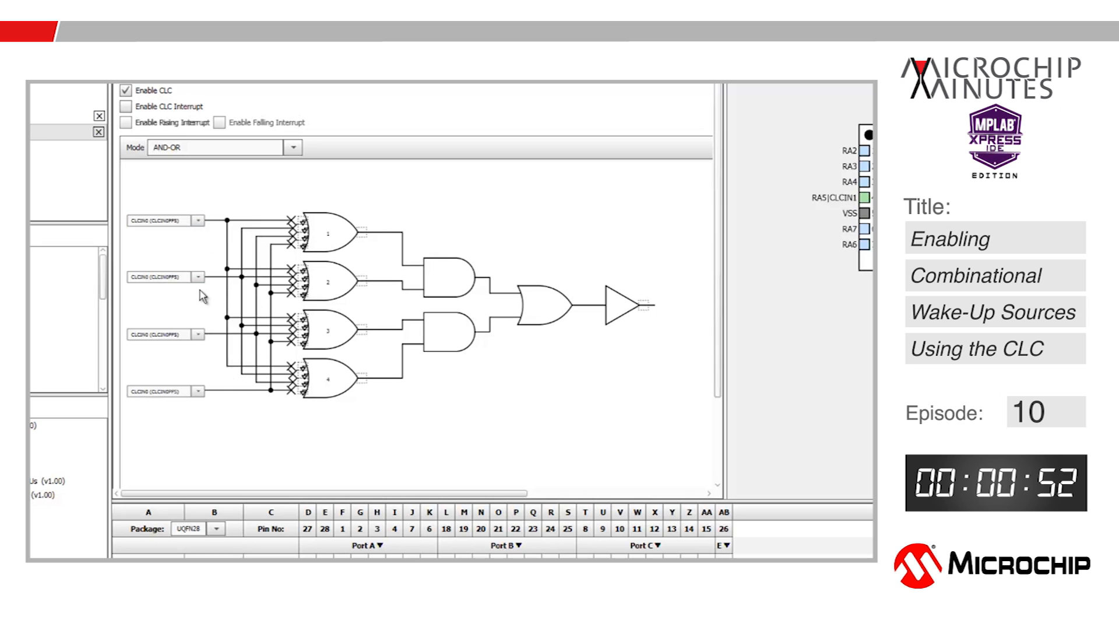
{"action": "mouse_move", "coordinate": [355, 230]}
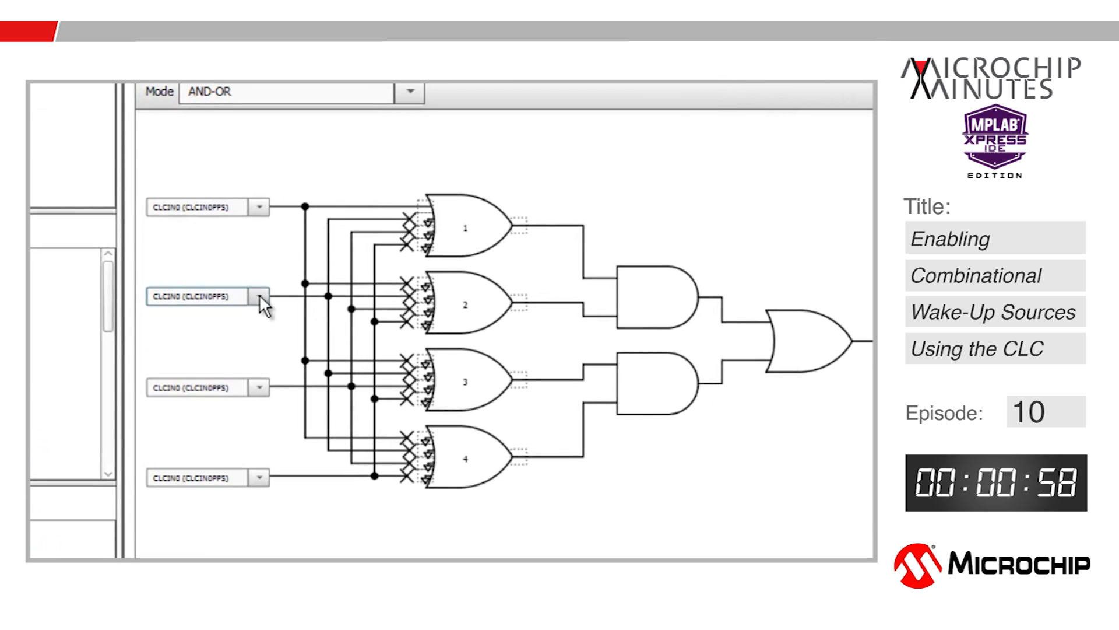
{"action": "mouse_move", "coordinate": [256, 326]}
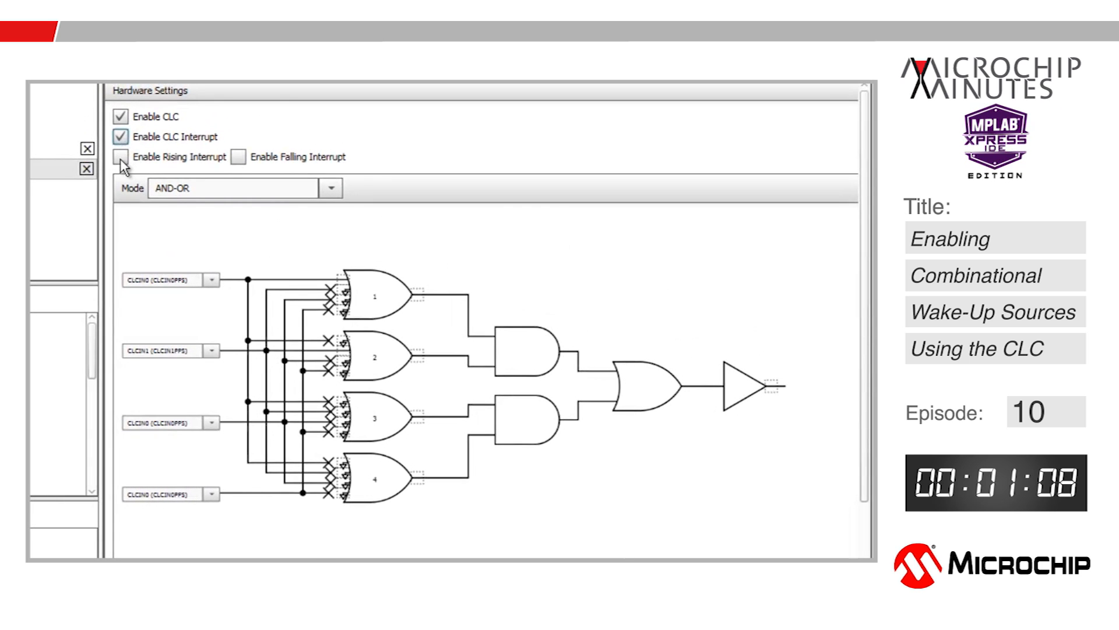
- Enable CLC1's rising-edge interrupt and generate the project code
{"action": "left_click", "coordinate": [120, 156]}
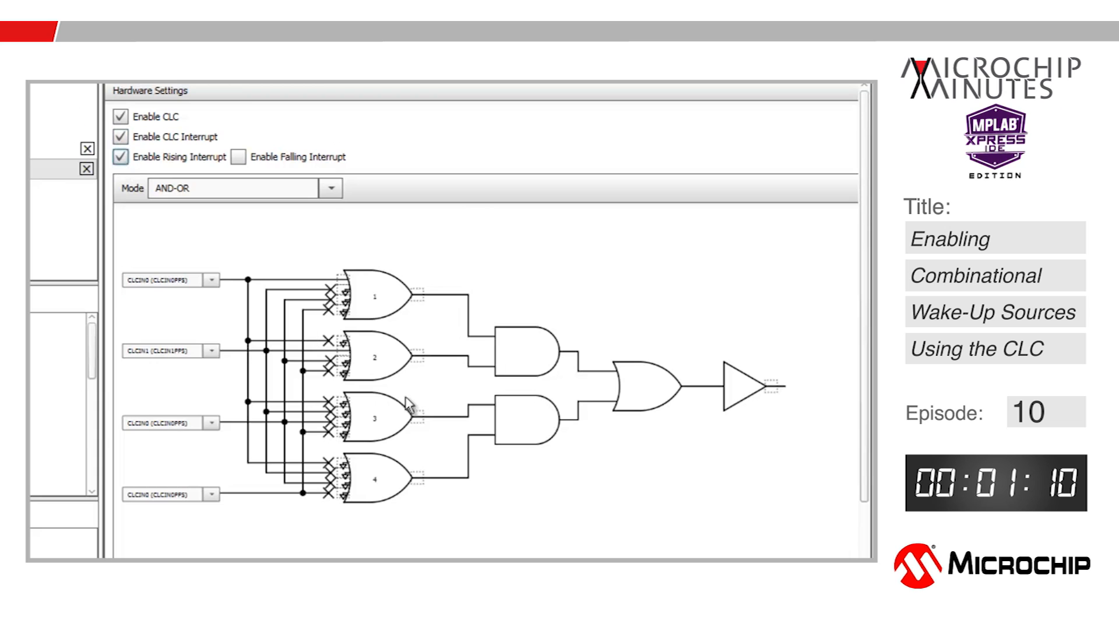
{"action": "mouse_move", "coordinate": [614, 443]}
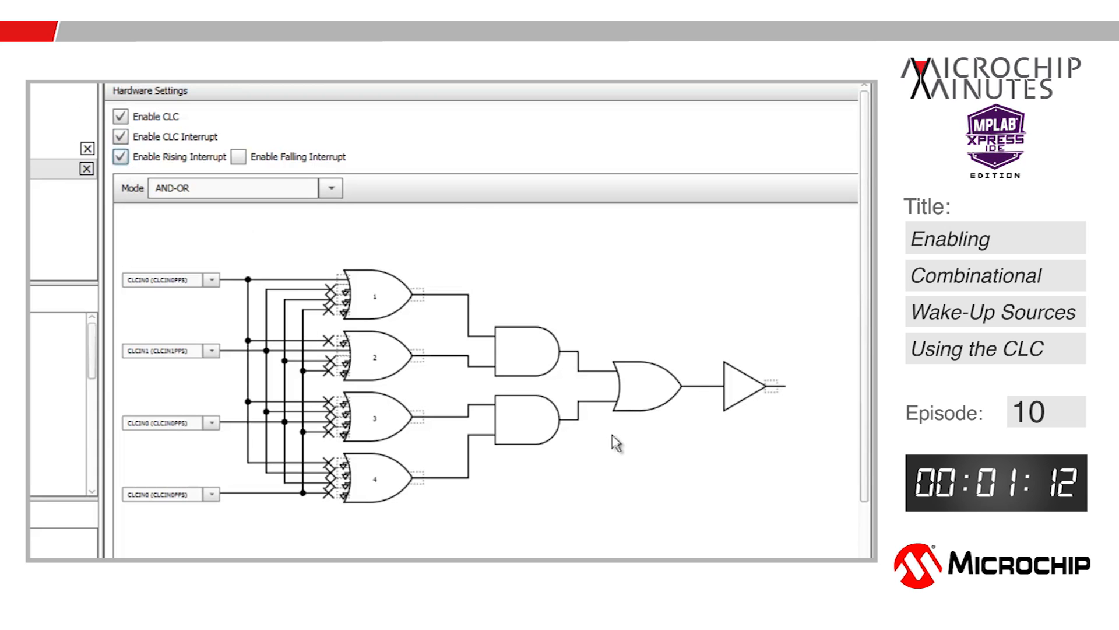
{"action": "mouse_move", "coordinate": [500, 398]}
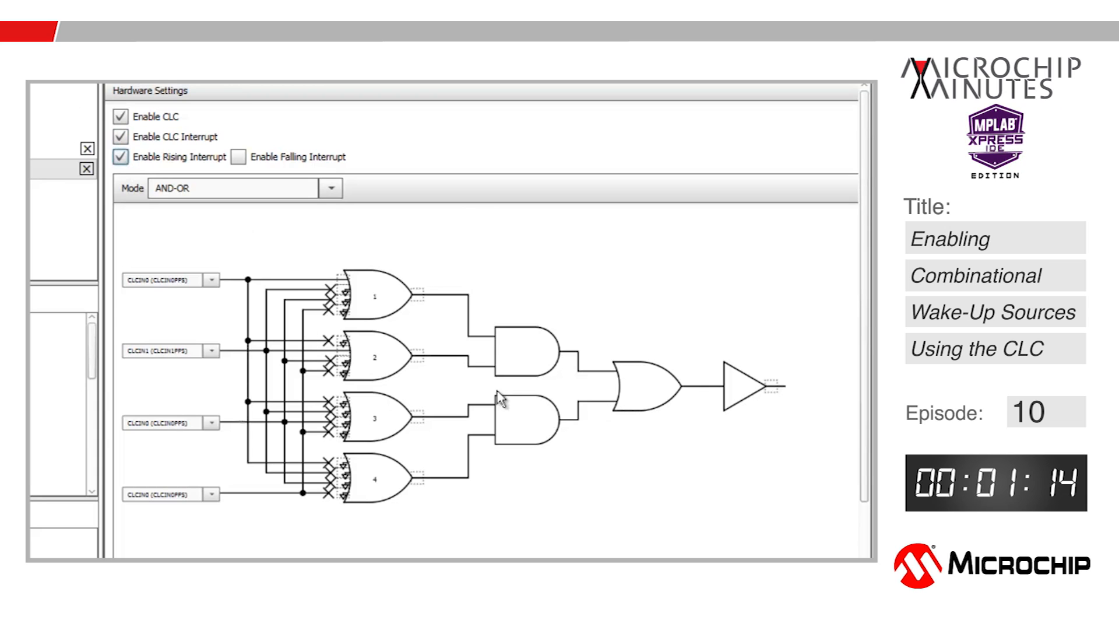
{"action": "mouse_move", "coordinate": [406, 416]}
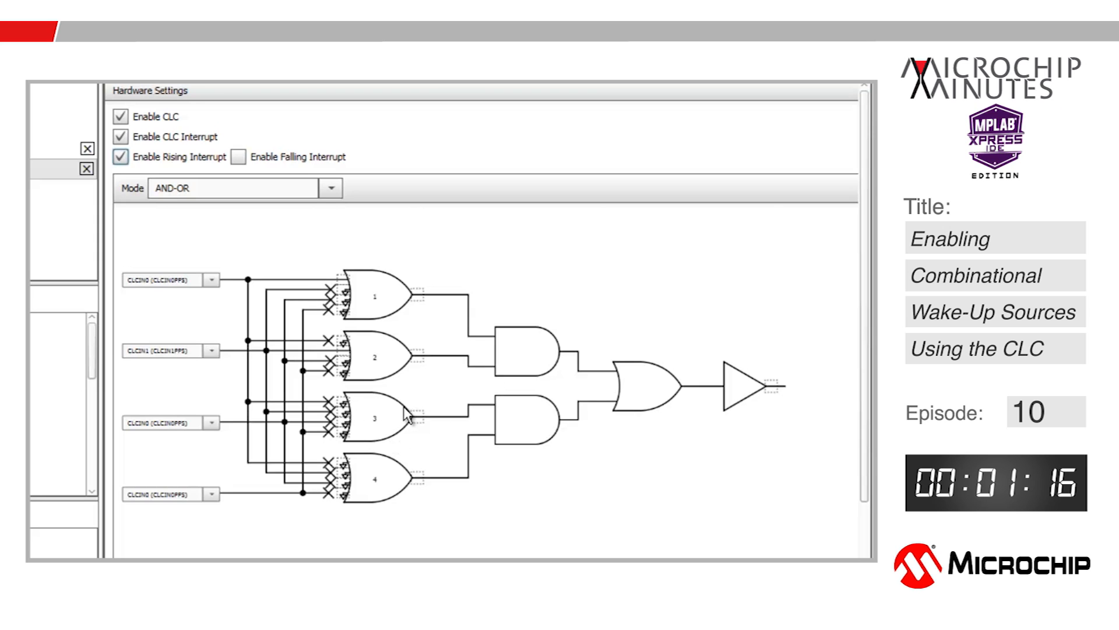
{"action": "mouse_move", "coordinate": [437, 388]}
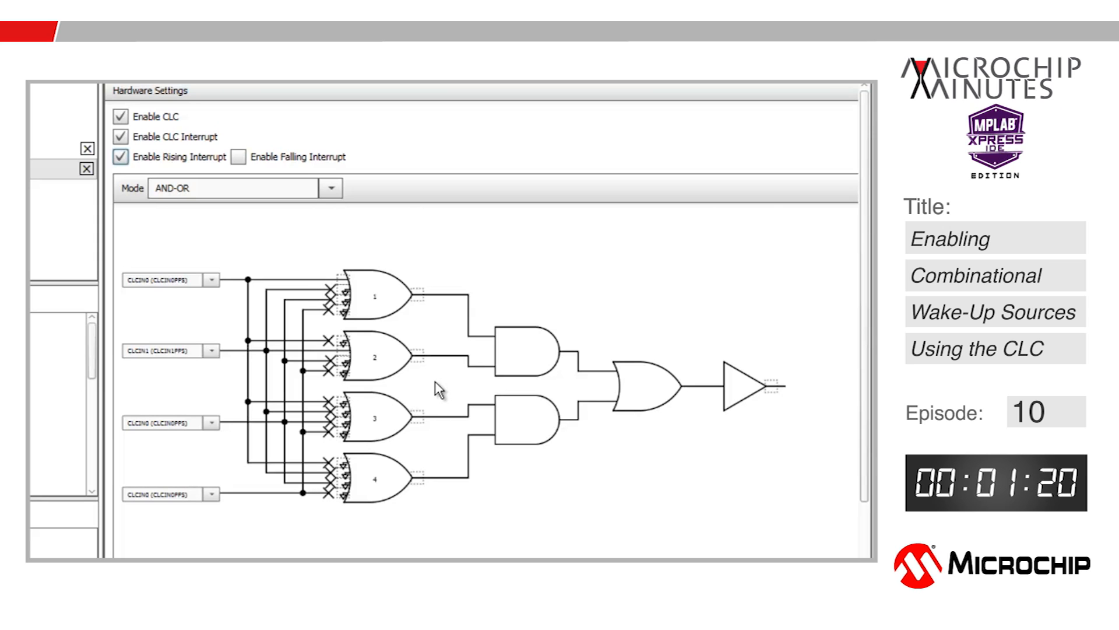
{"action": "mouse_move", "coordinate": [414, 299]}
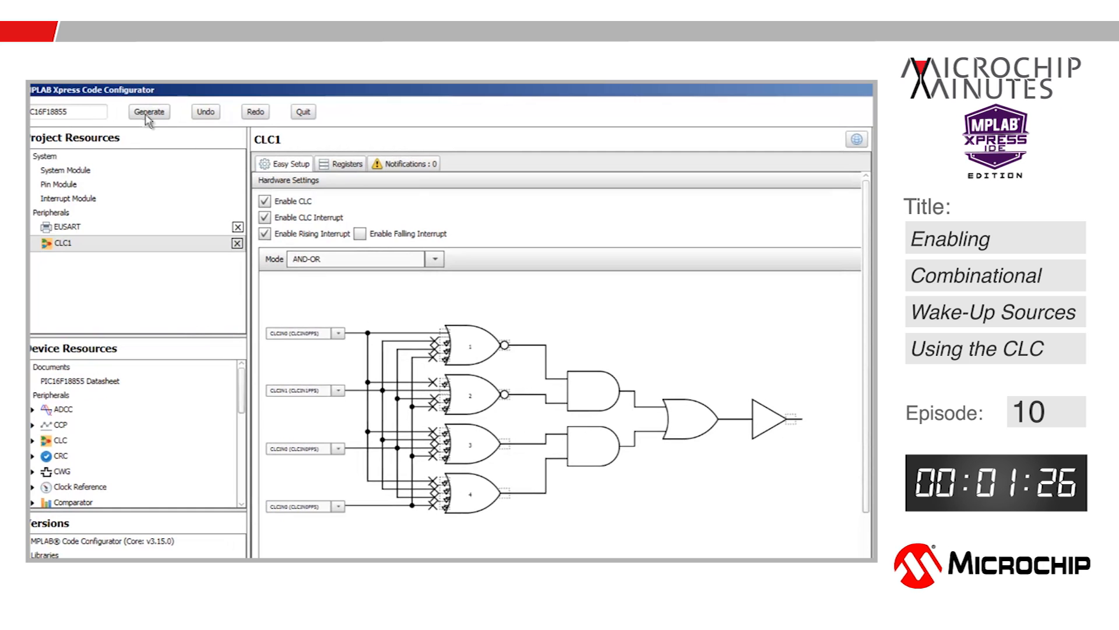
{"action": "left_click", "coordinate": [148, 111]}
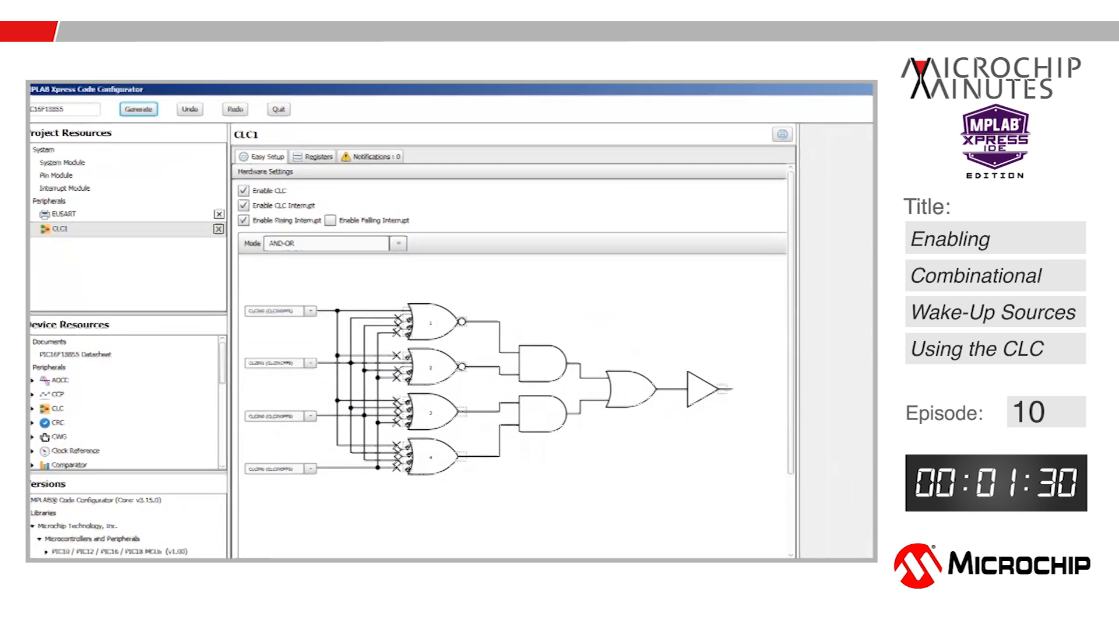
{"action": "left_click", "coordinate": [137, 109]}
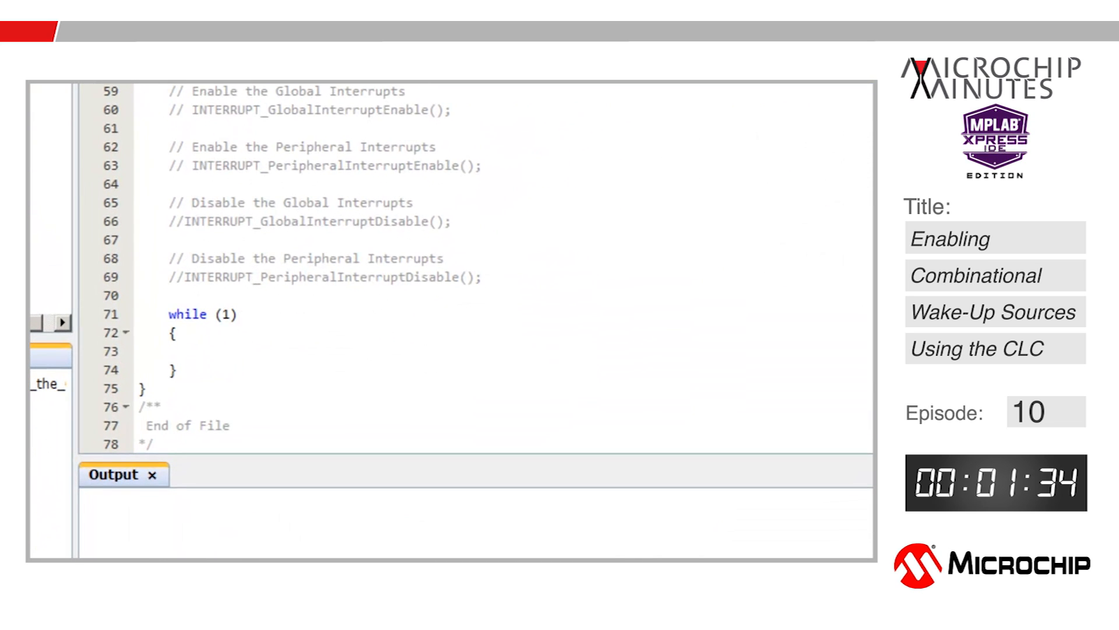
- Add printf("\n\rGoing to SLEEP........"), SLEEP() and __delay_ms(50) inside while(1)
{"action": "left_click", "coordinate": [204, 350]}
{"action": "type", "text": "printf(\"\\n\\rGoing to SLEEP........\");"}
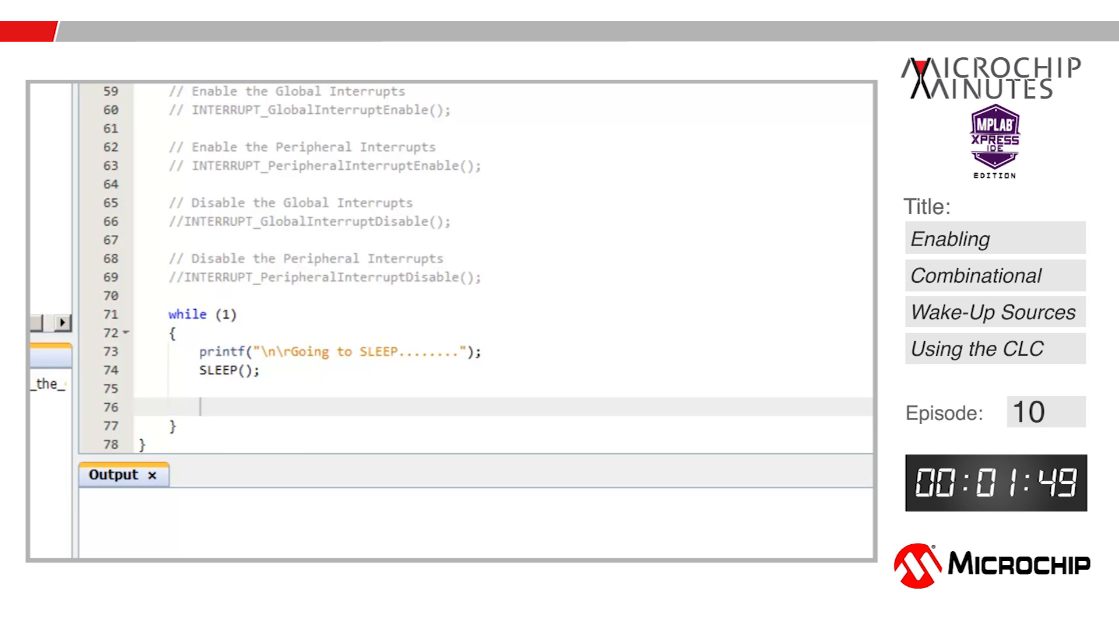
{"action": "mouse_move", "coordinate": [461, 112]}
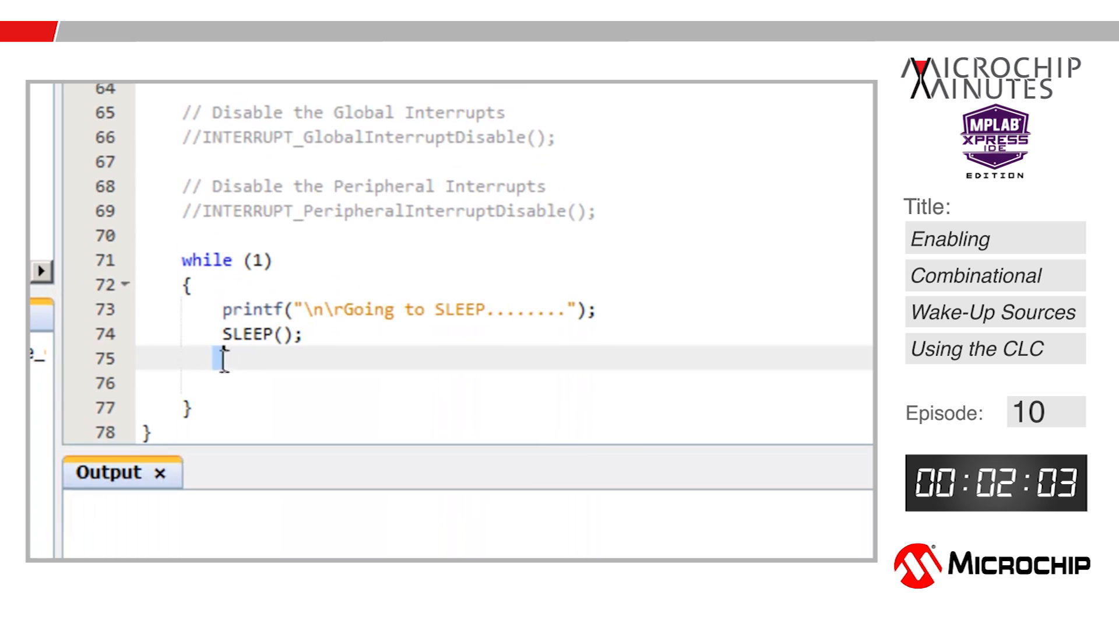
{"action": "type", "text": "__delay_ms(50);"}
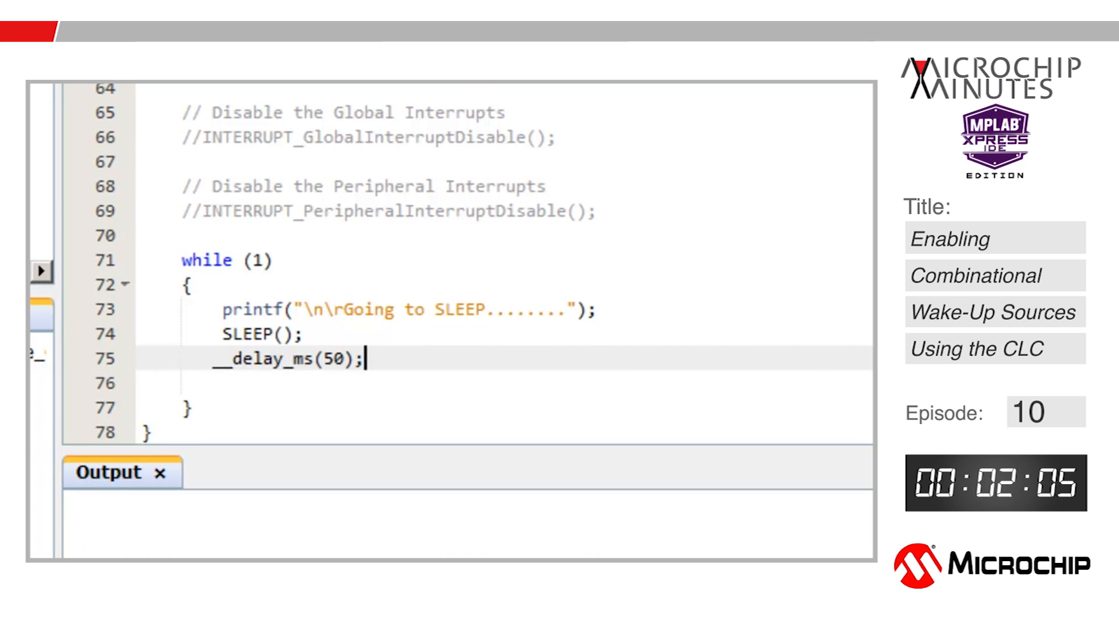